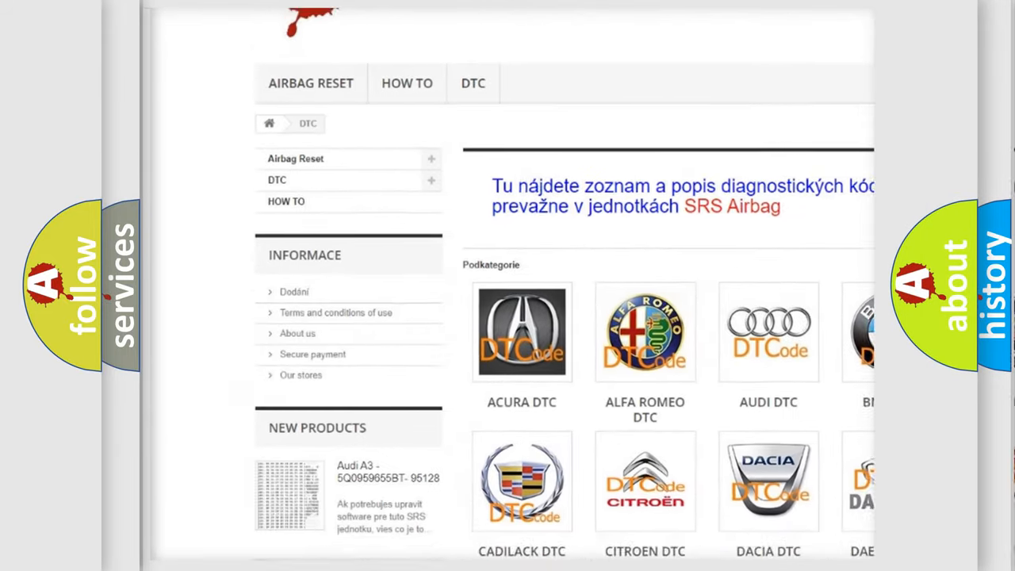
scroll("down", 3)
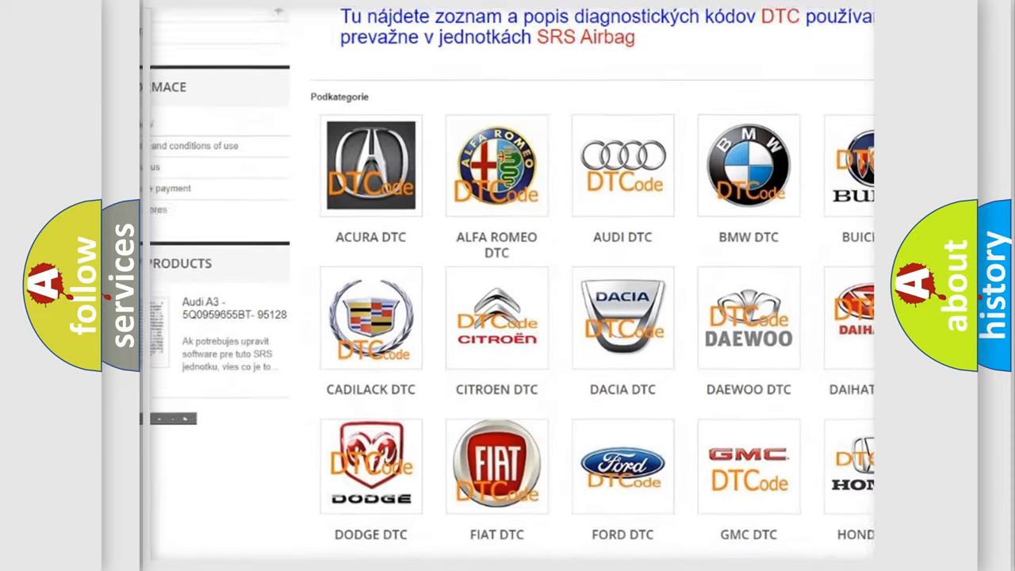
scroll("down", 3)
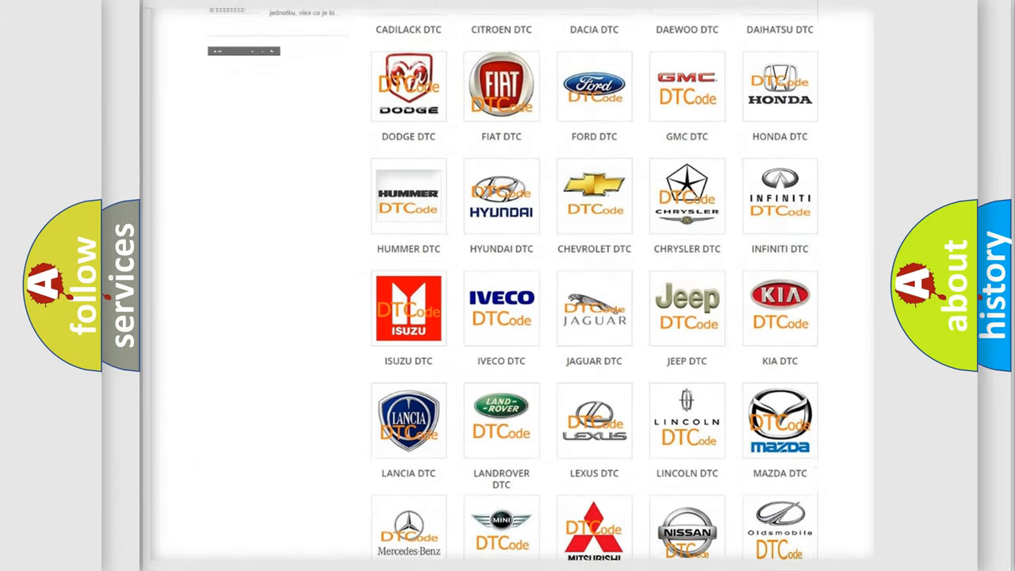
scroll("down", 3)
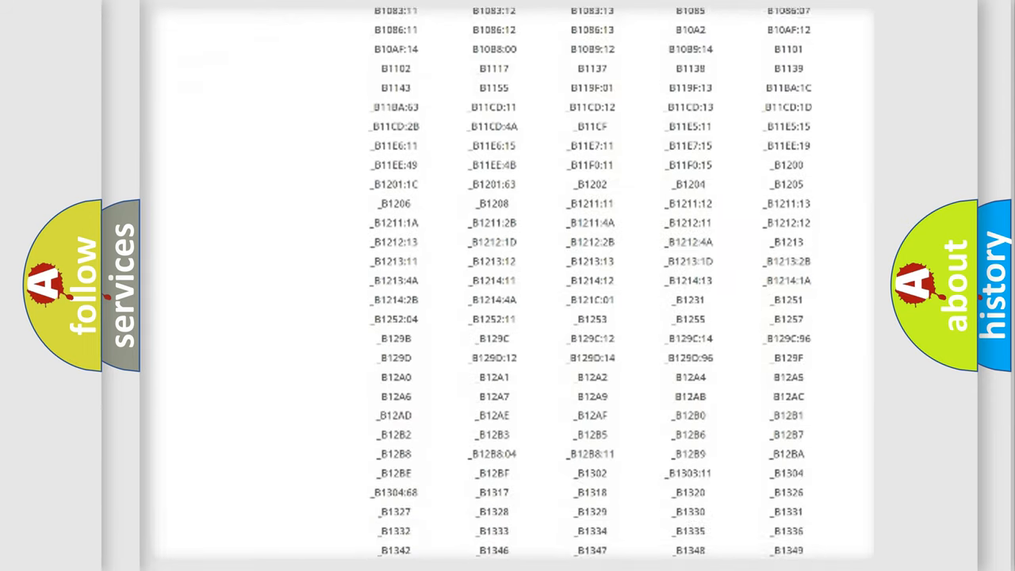
scroll("down", 3)
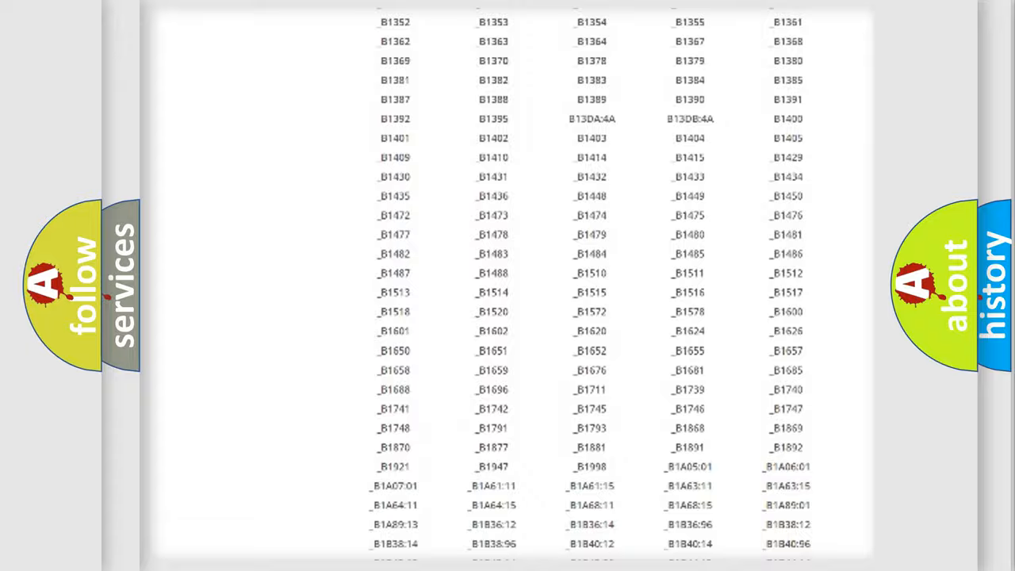